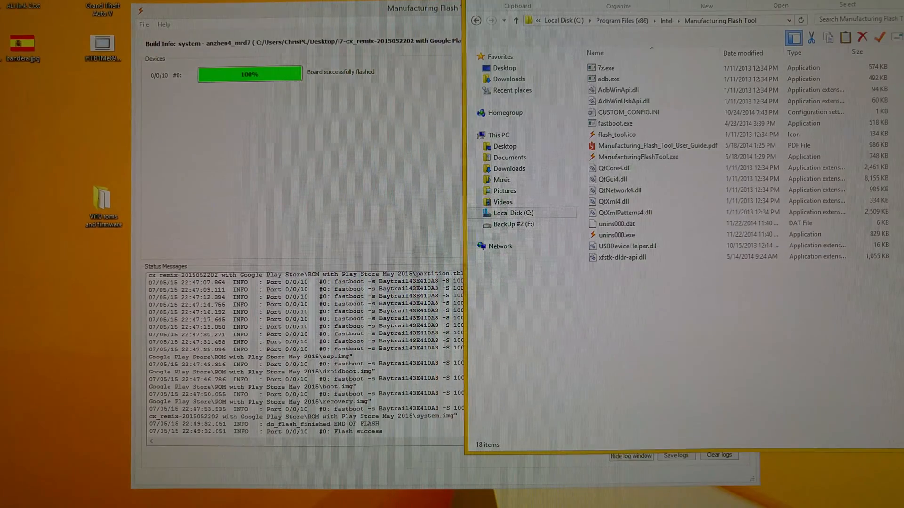
- Drag the Chinese video app 秦捷视频 from the home screen to Uninstall, raising the confirmation prompt
{"action": "left_click", "coordinate": [628, 112]}
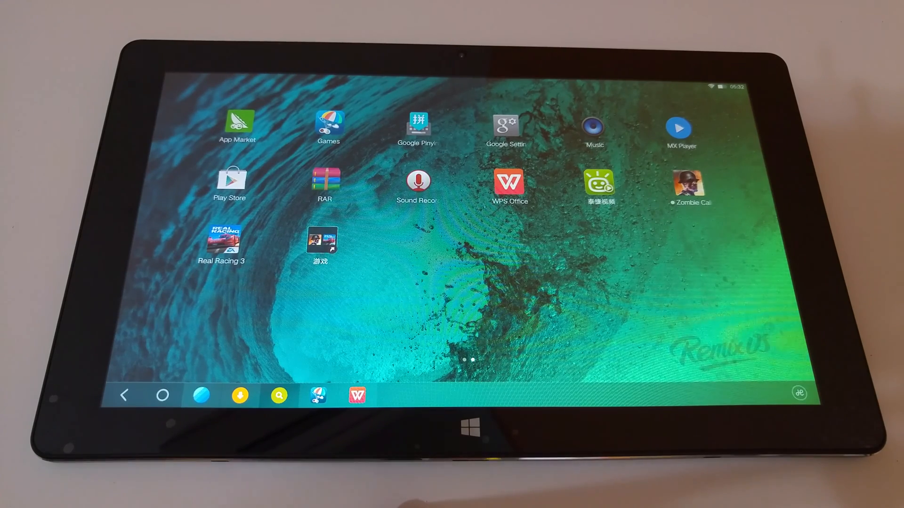
{"action": "left_click", "coordinate": [237, 124]}
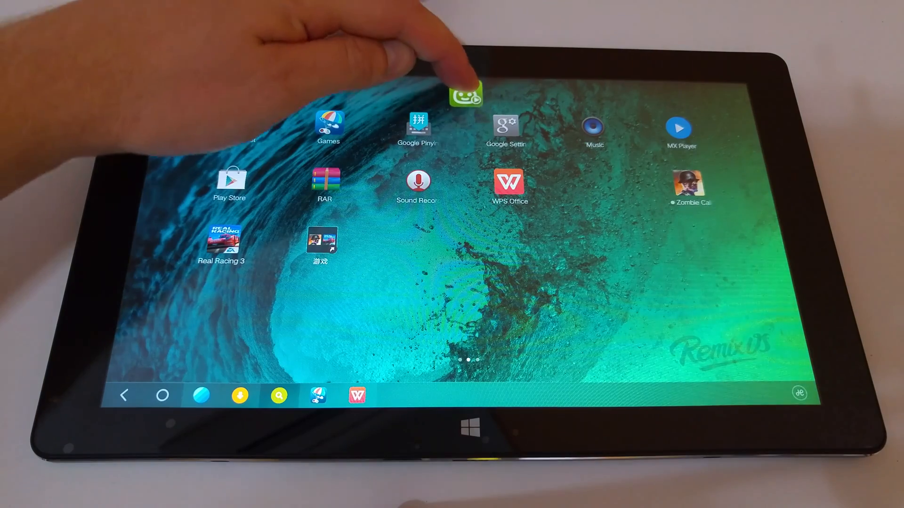
{"action": "left_click", "coordinate": [464, 95]}
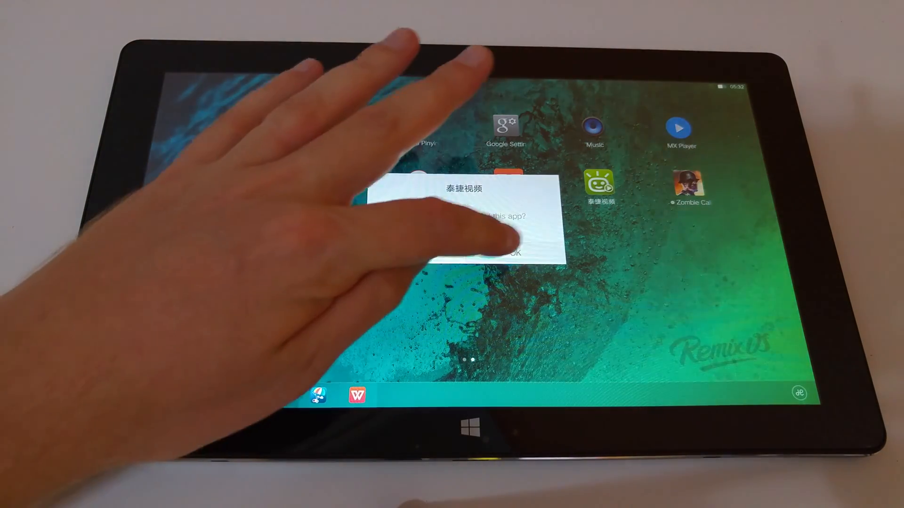
- Confirm the uninstall and launch the Play Store, which reports a connection problem
{"action": "left_click", "coordinate": [510, 253]}
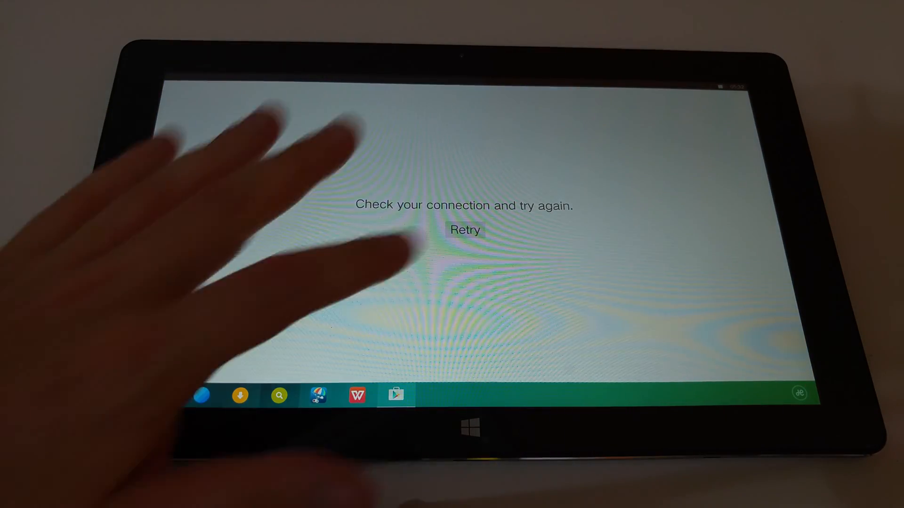
- Retry loading the store, browse the games and view the Call of Duty®: Heroes listing
{"action": "left_click", "coordinate": [464, 230]}
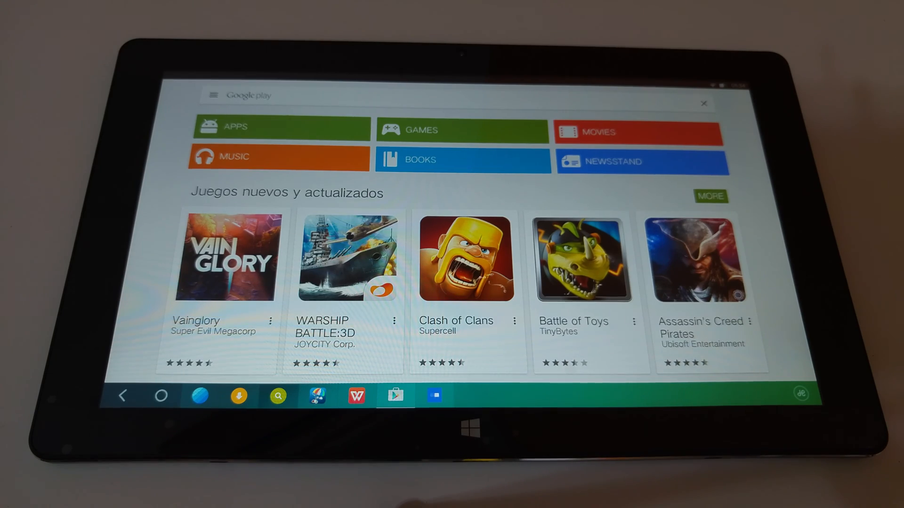
{"action": "scroll", "scroll_direction": "down", "scroll_amount": 3}
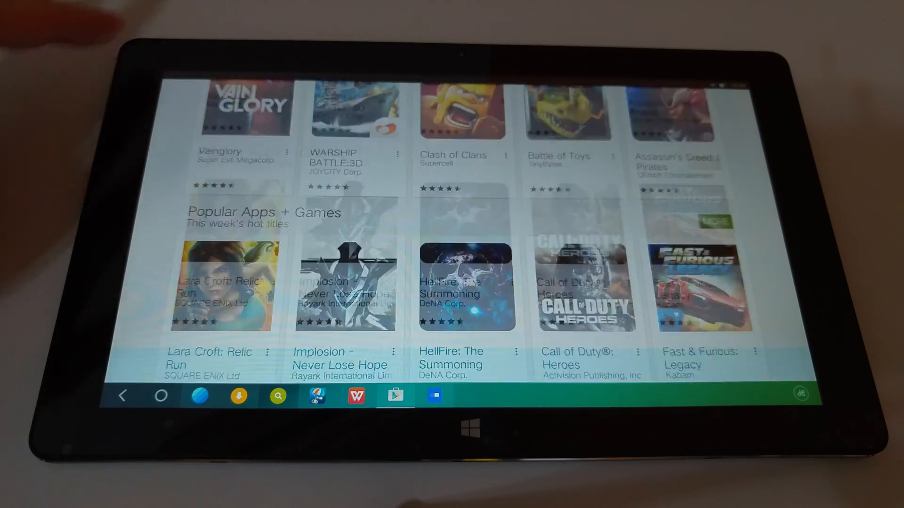
{"action": "scroll", "scroll_direction": "down", "scroll_amount": 3}
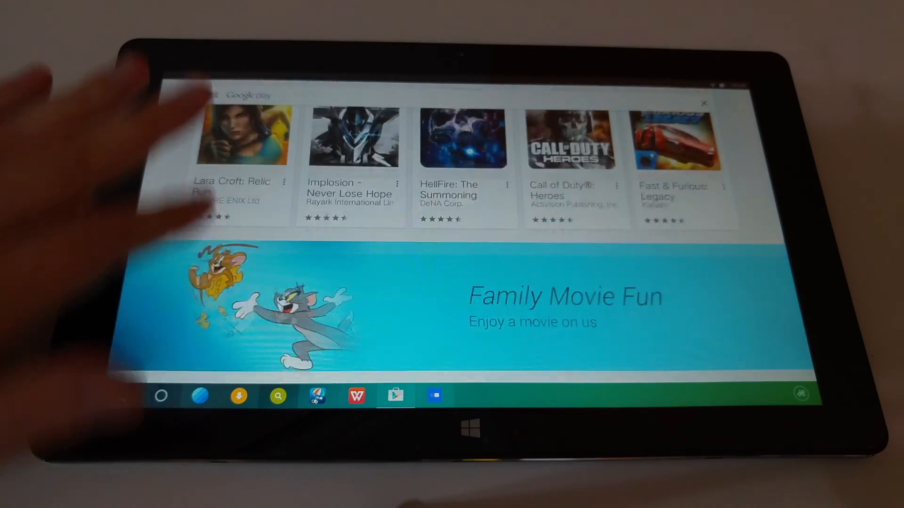
{"action": "scroll", "scroll_direction": "down", "scroll_amount": 3}
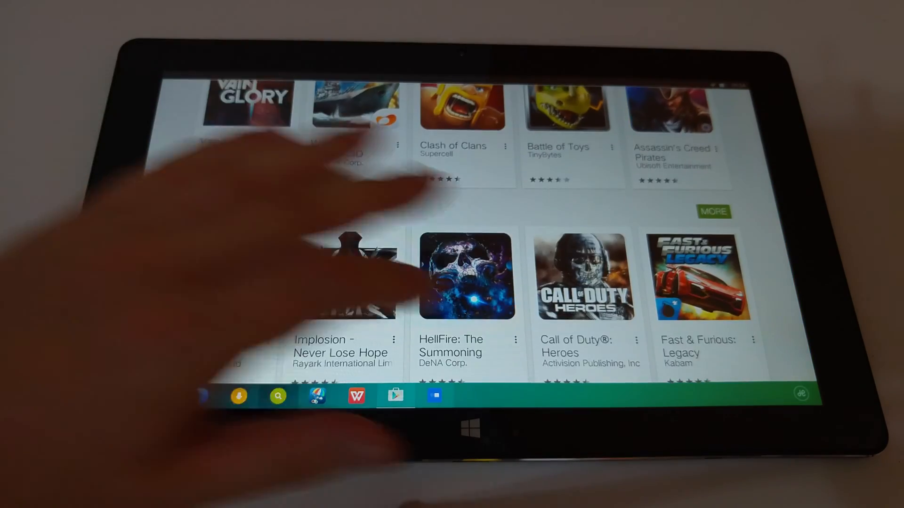
{"action": "left_click", "coordinate": [584, 276]}
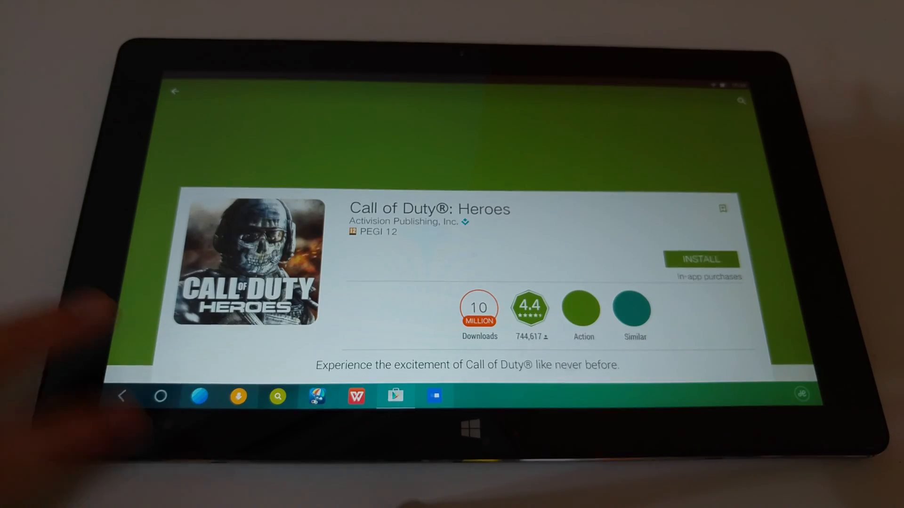
- Leave the store for Settings > System updater to show the current version and update status
{"action": "left_click", "coordinate": [160, 396]}
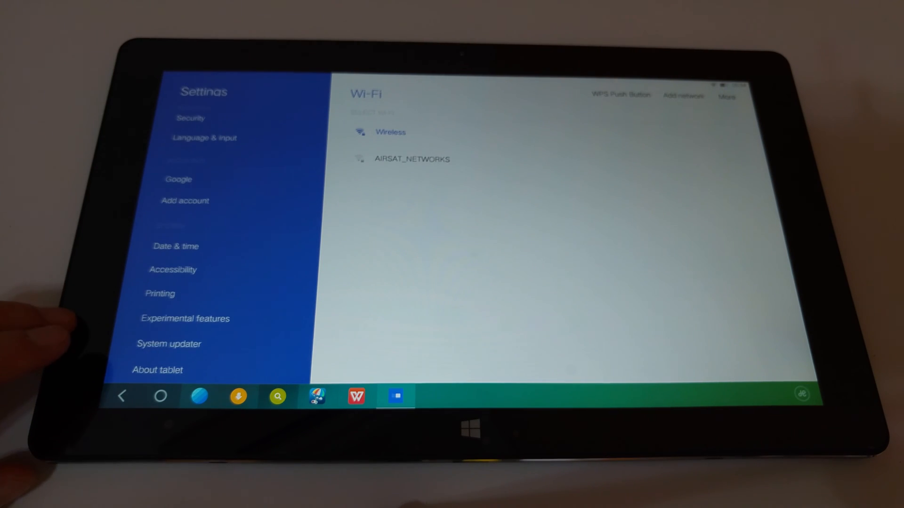
{"action": "left_click", "coordinate": [168, 344]}
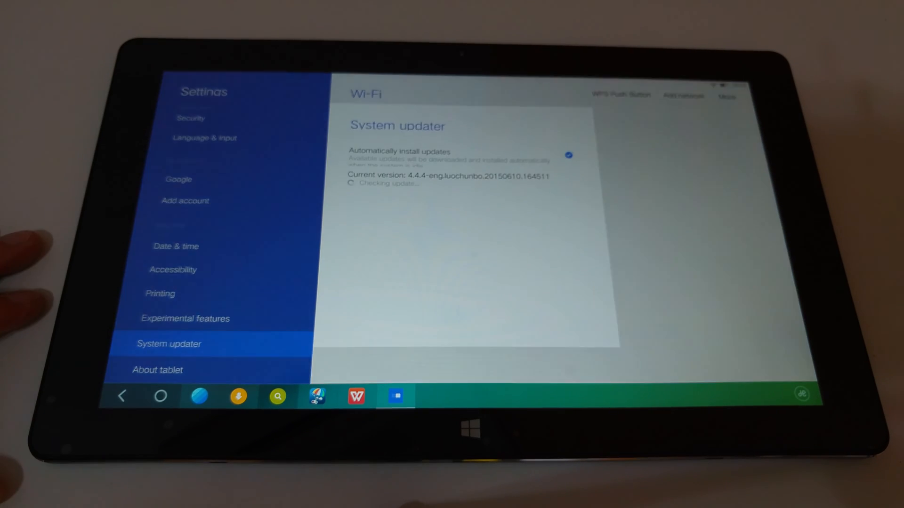